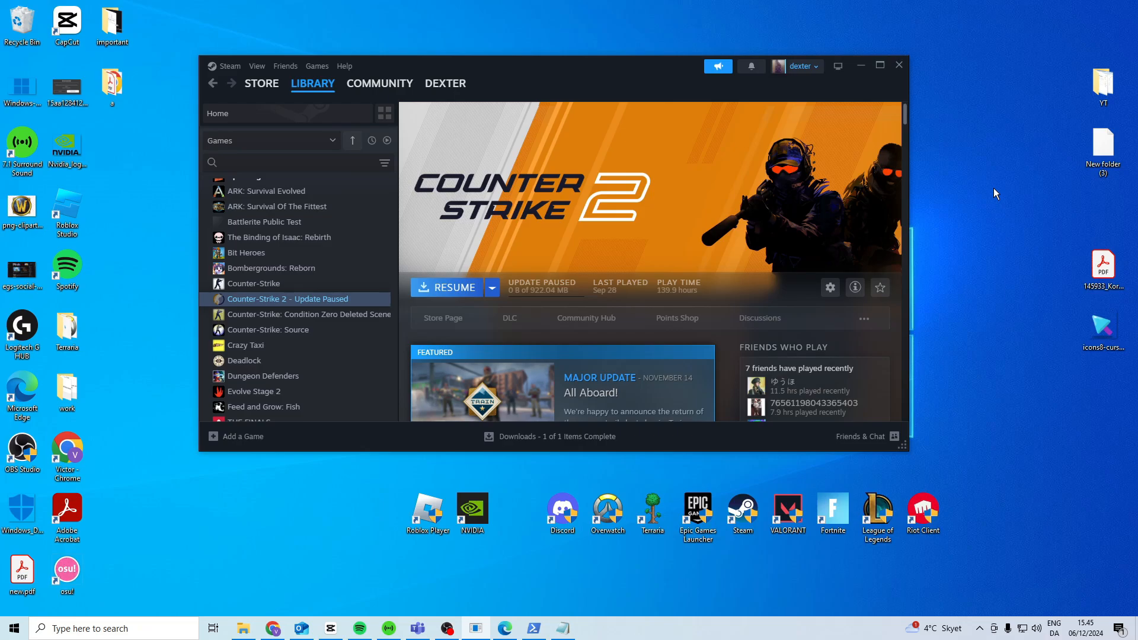
Browse Counter-Strike 2's installed files down to bin\win64 and bring up cs2.exe's context menu
left_click(830, 286)
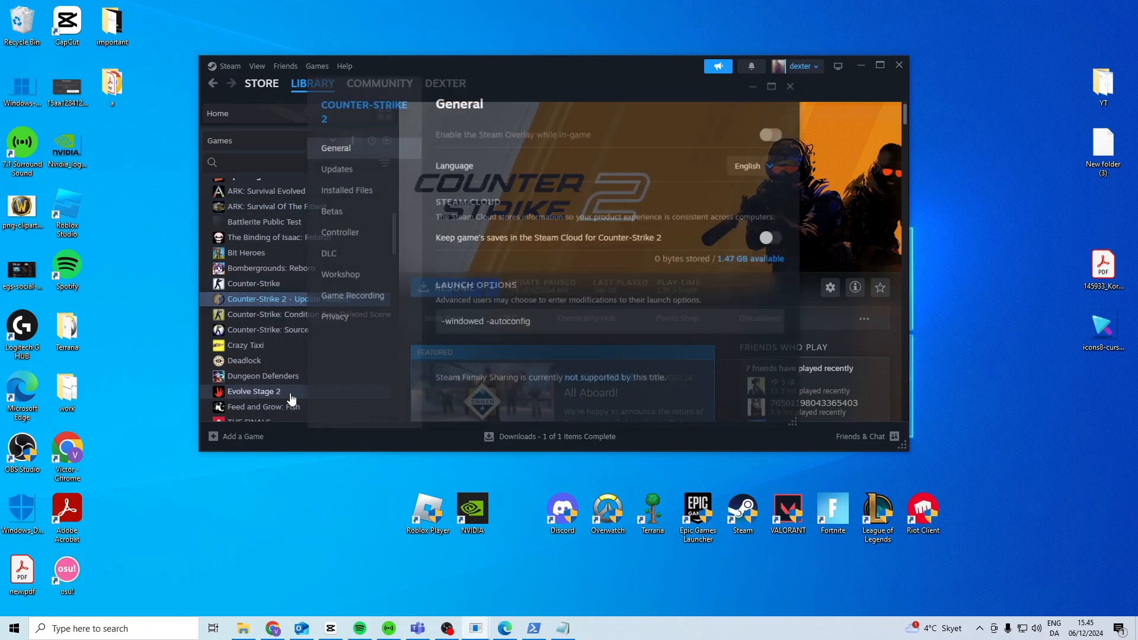
left_click(346, 190)
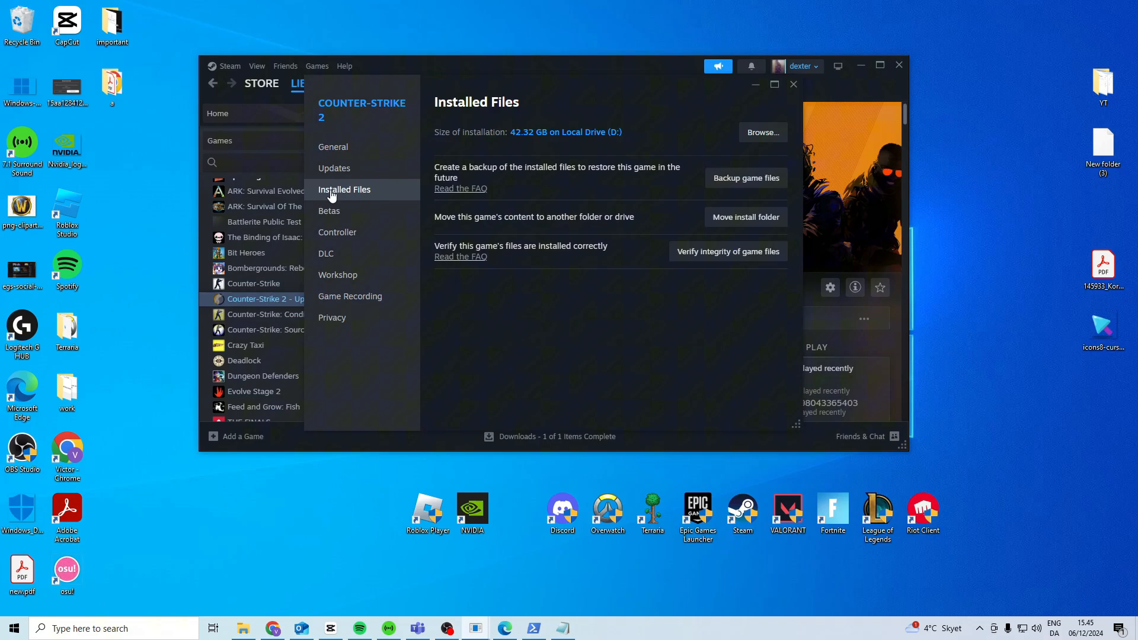
mouse_move(728, 252)
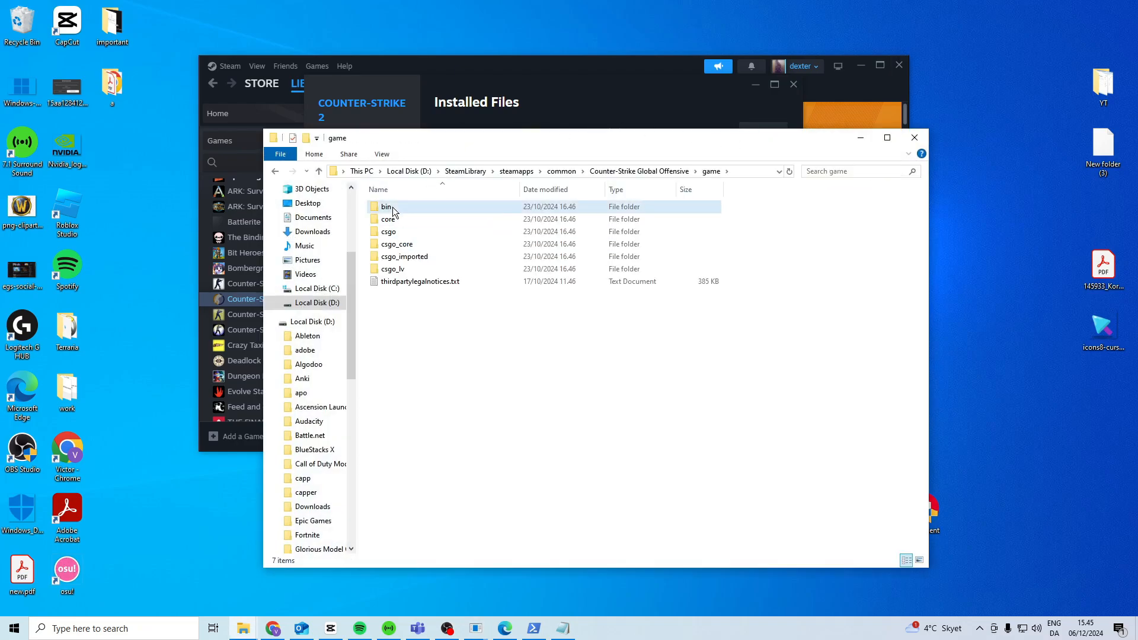
double_click(386, 206)
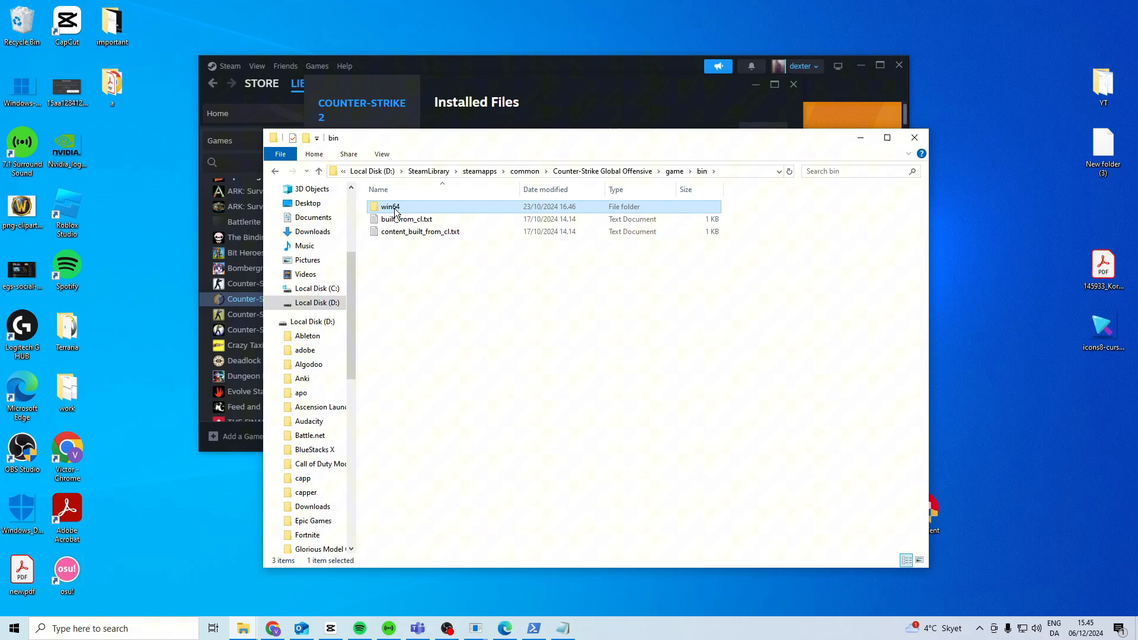
double_click(390, 207)
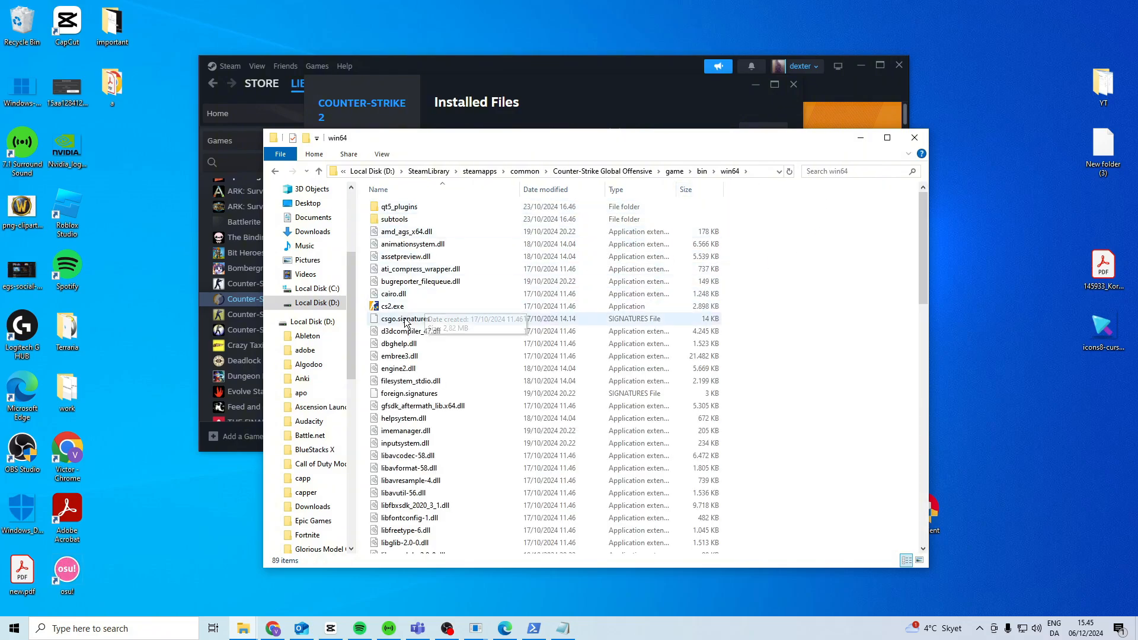
right_click(394, 305)
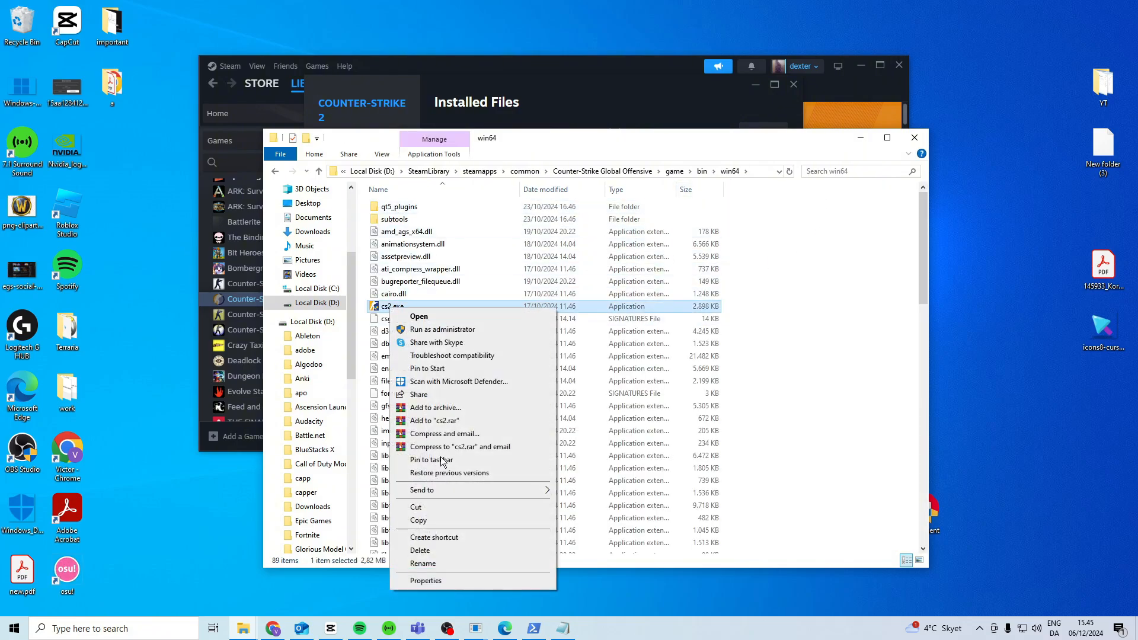
Set cs2.exe to Windows 8 compatibility mode in its Properties and confirm
left_click(426, 580)
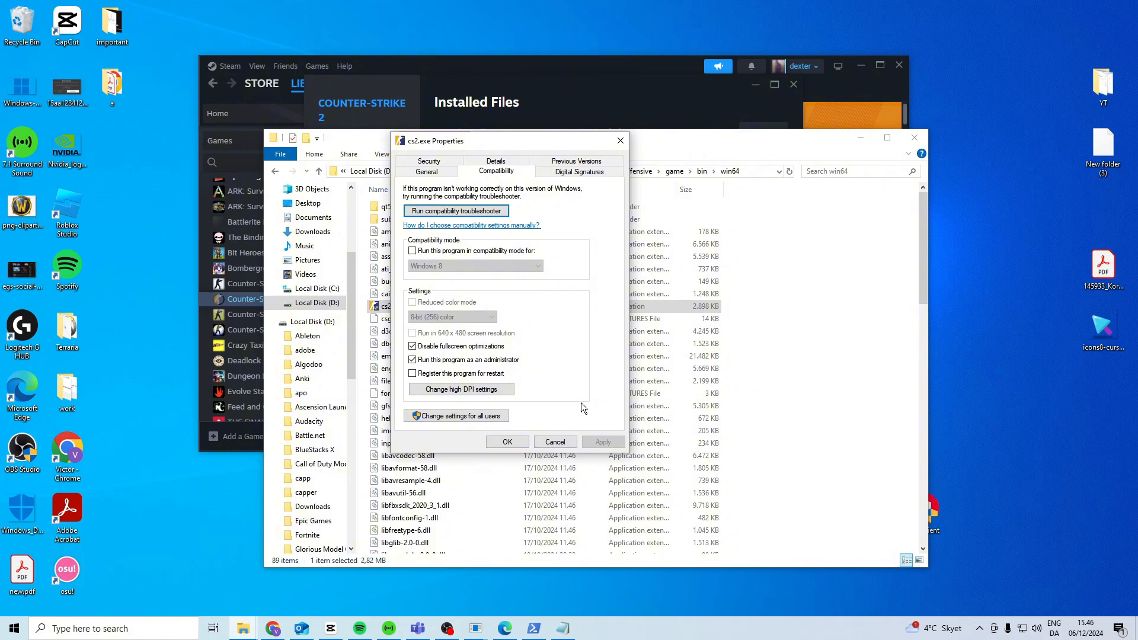
left_click(413, 250)
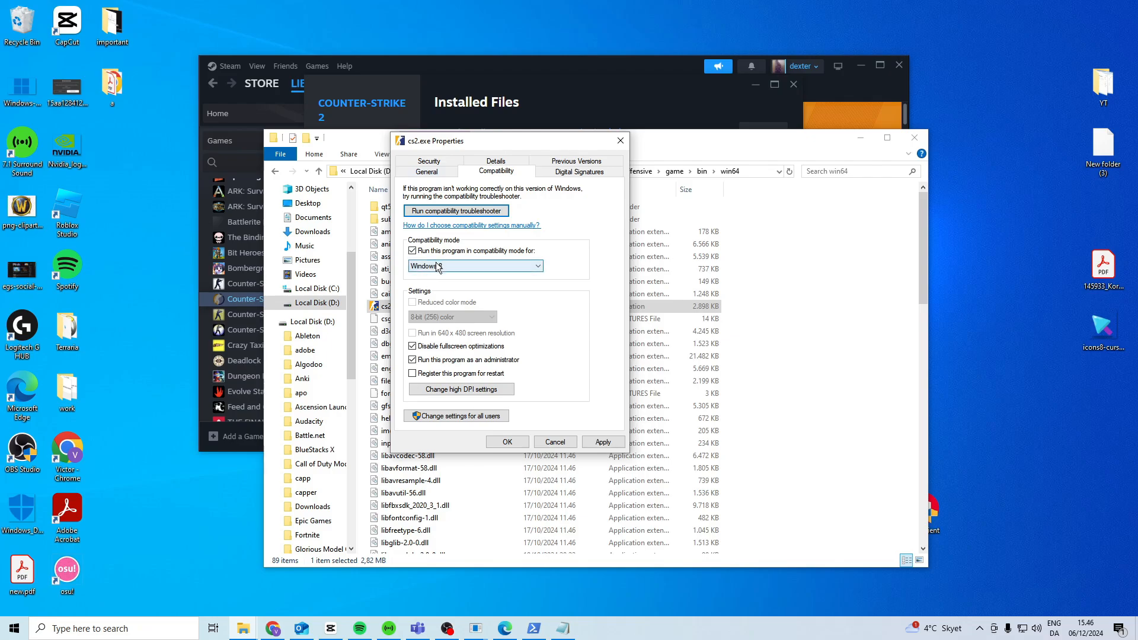
left_click(476, 266)
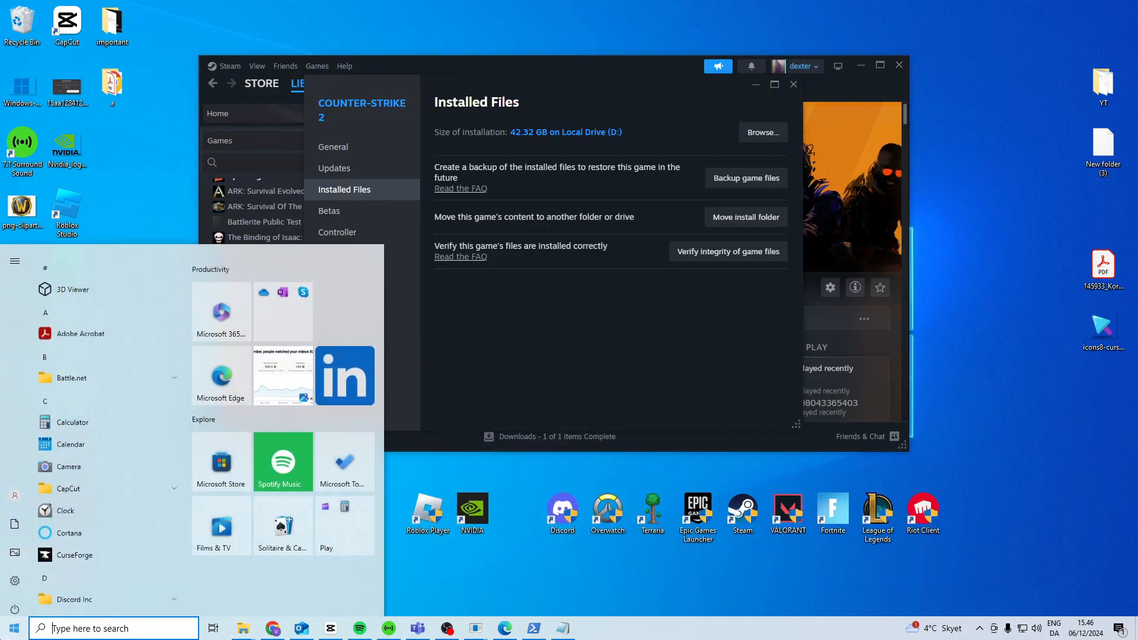
Search Start for 'windows powershell' and launch it as administrator
type("windows powershell")
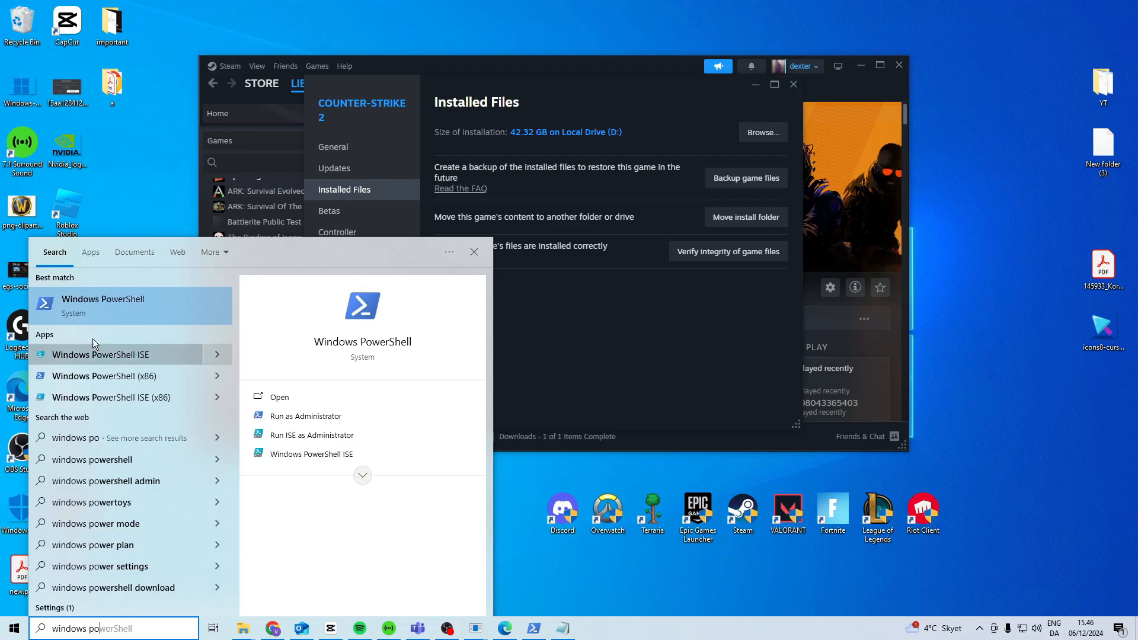
left_click(304, 416)
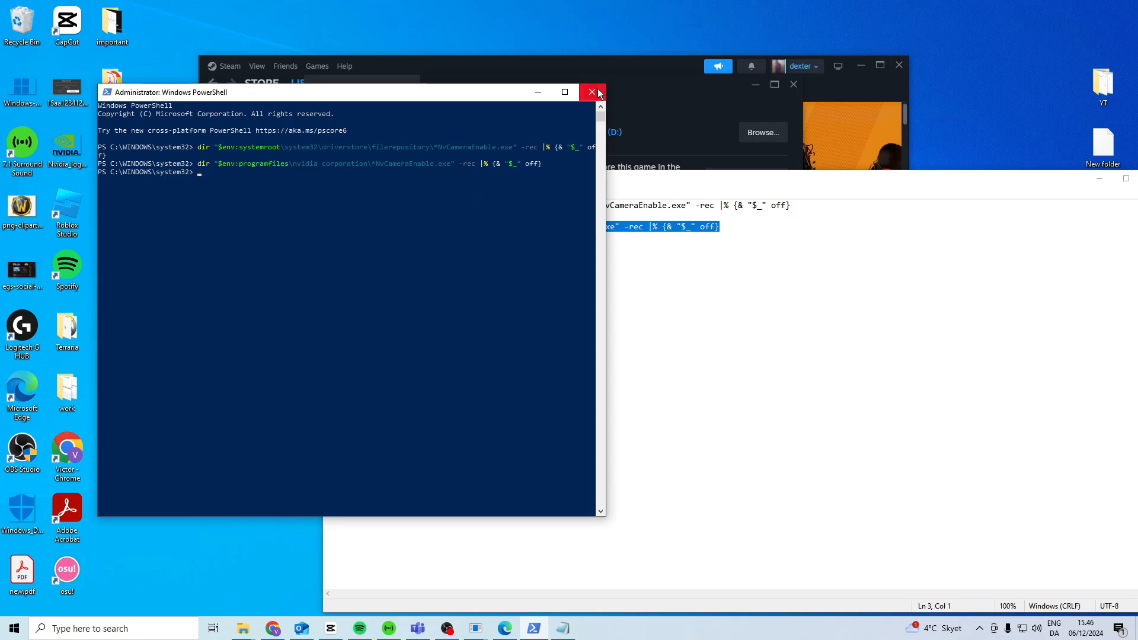
Close the administrator PowerShell window after the NvCameraEnable off commands ran
left_click(592, 92)
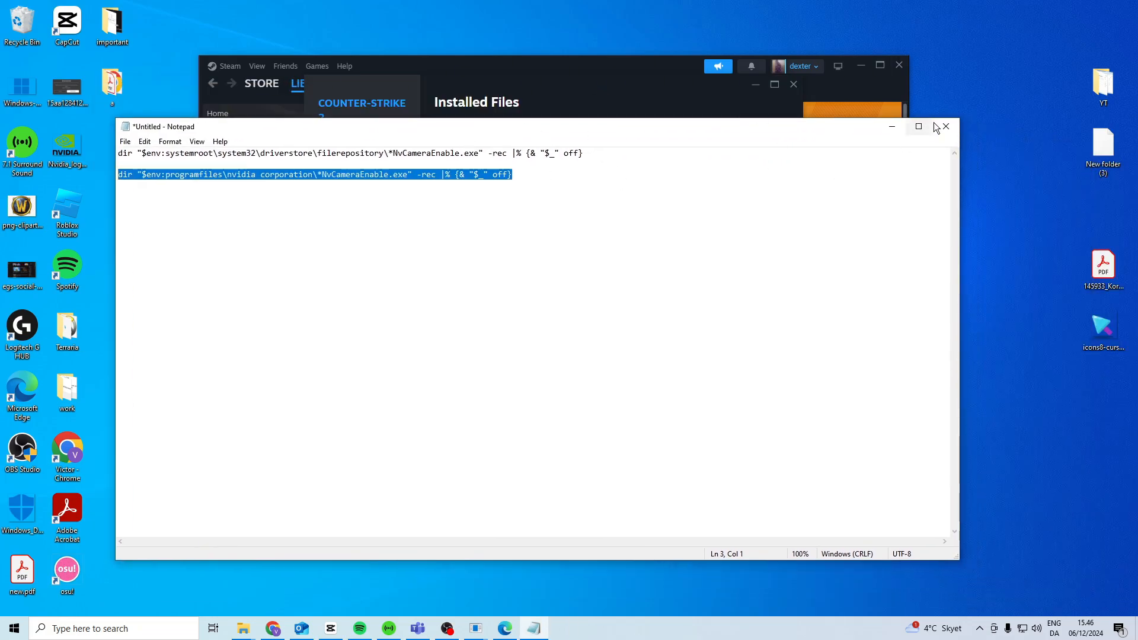
mouse_move(946, 126)
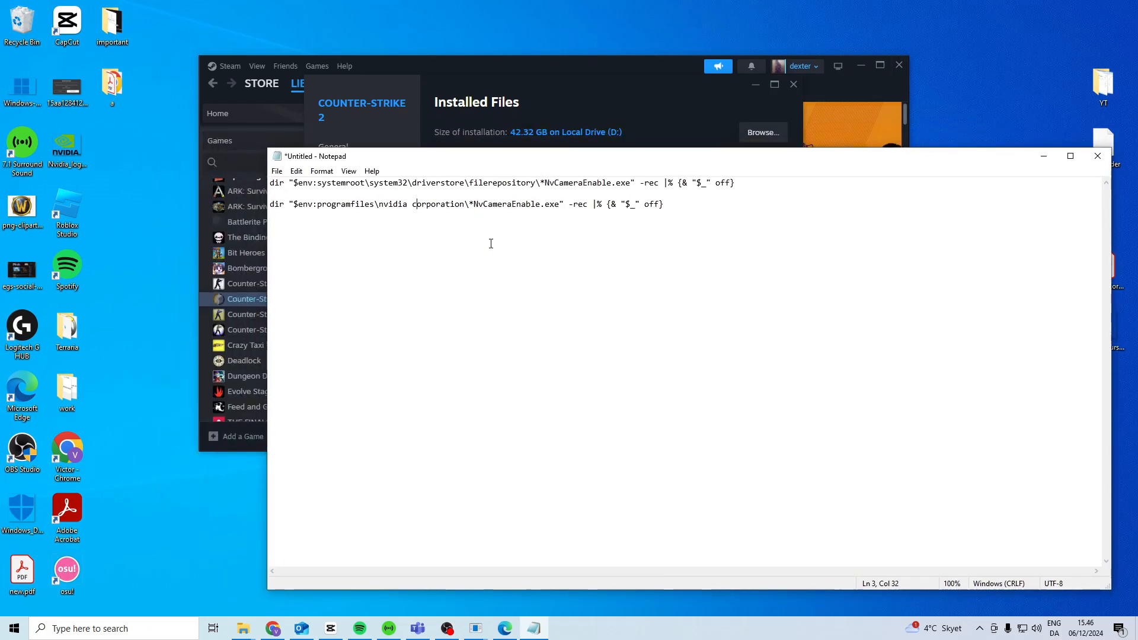
mouse_move(503, 179)
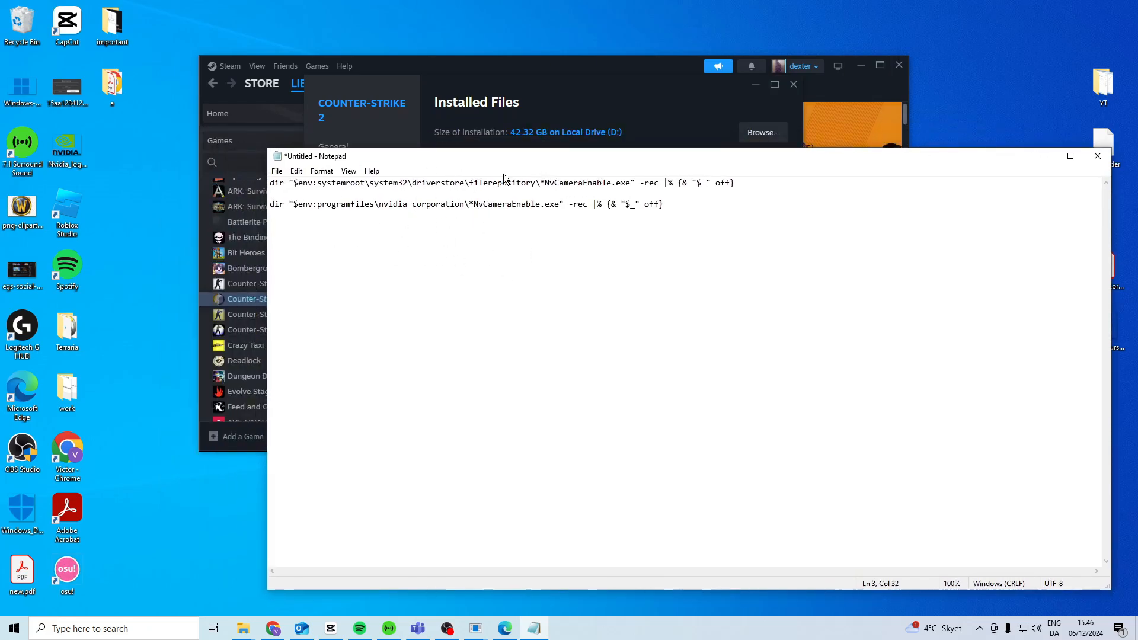